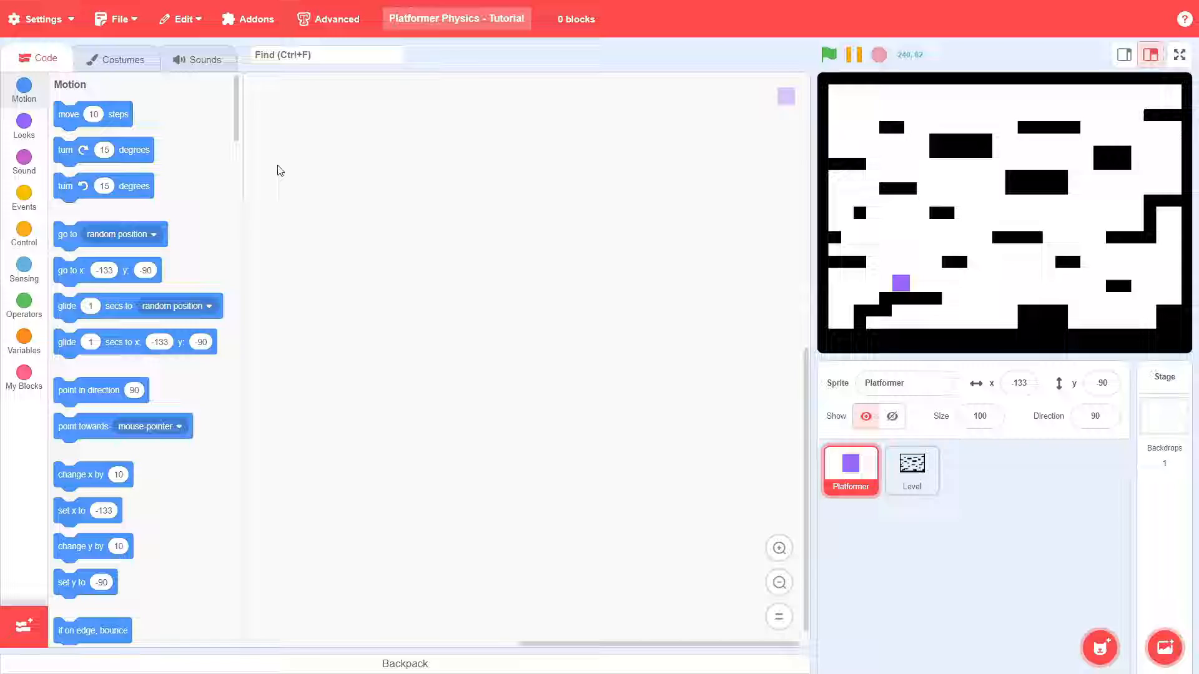
# - View the Platformer's purple square costume, then the Level sprite's maze costume
pyautogui.click(779, 549)
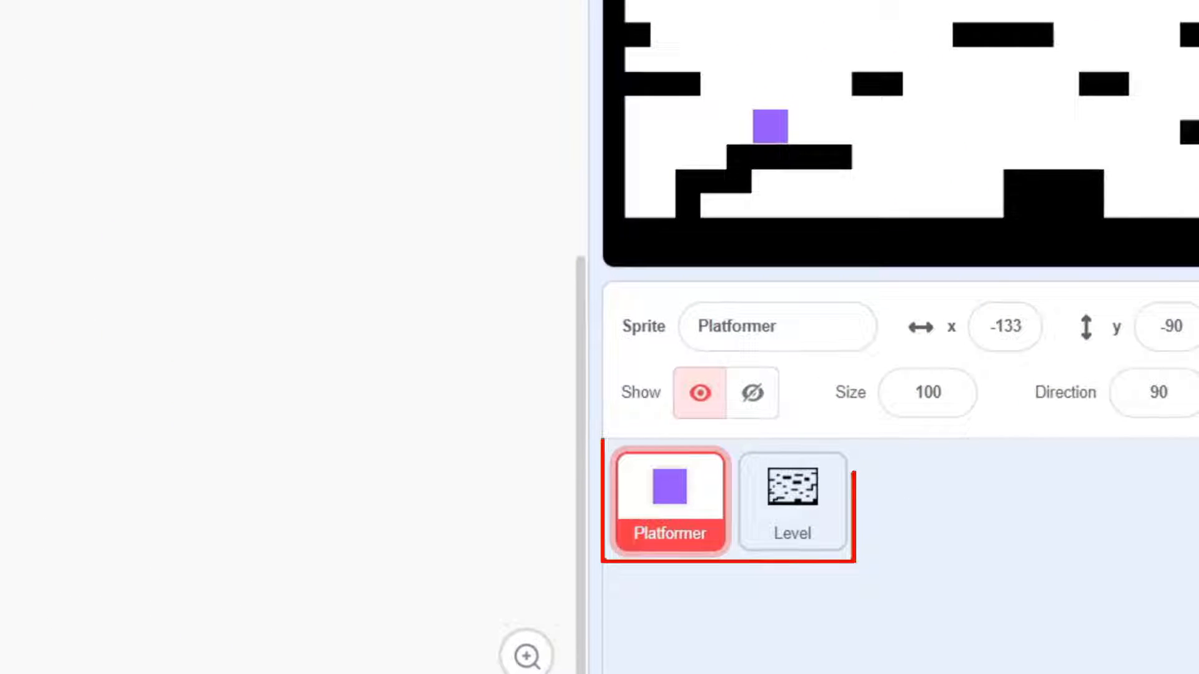
pyautogui.click(121, 58)
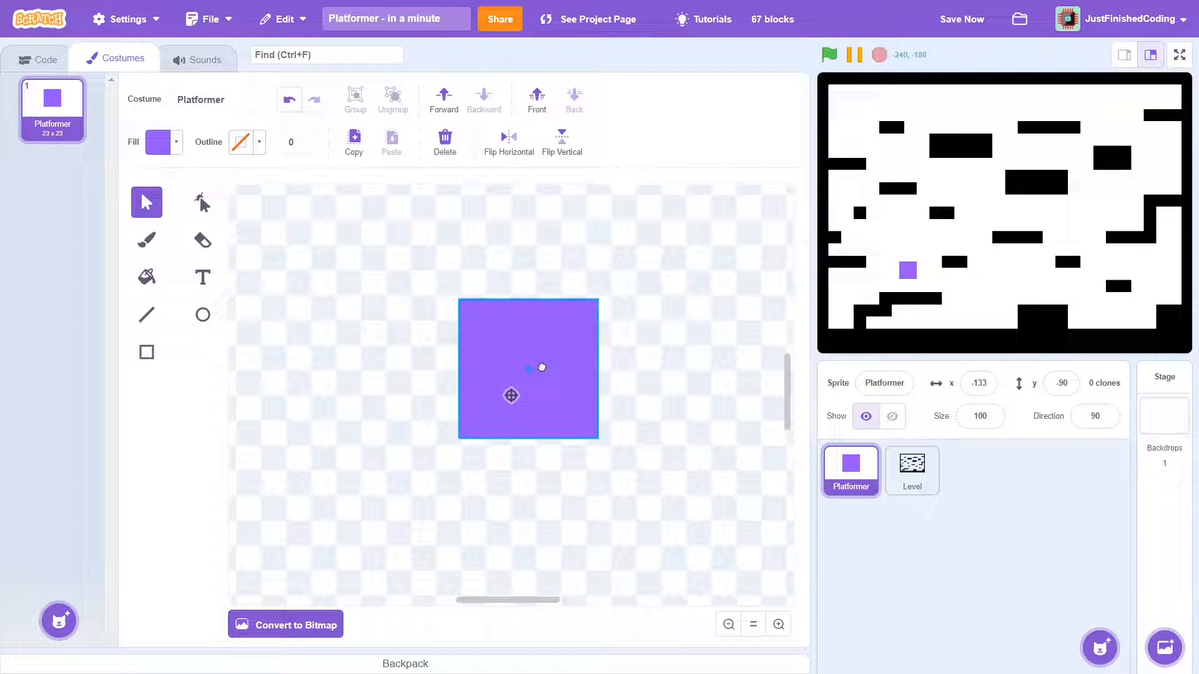
pyautogui.click(910, 470)
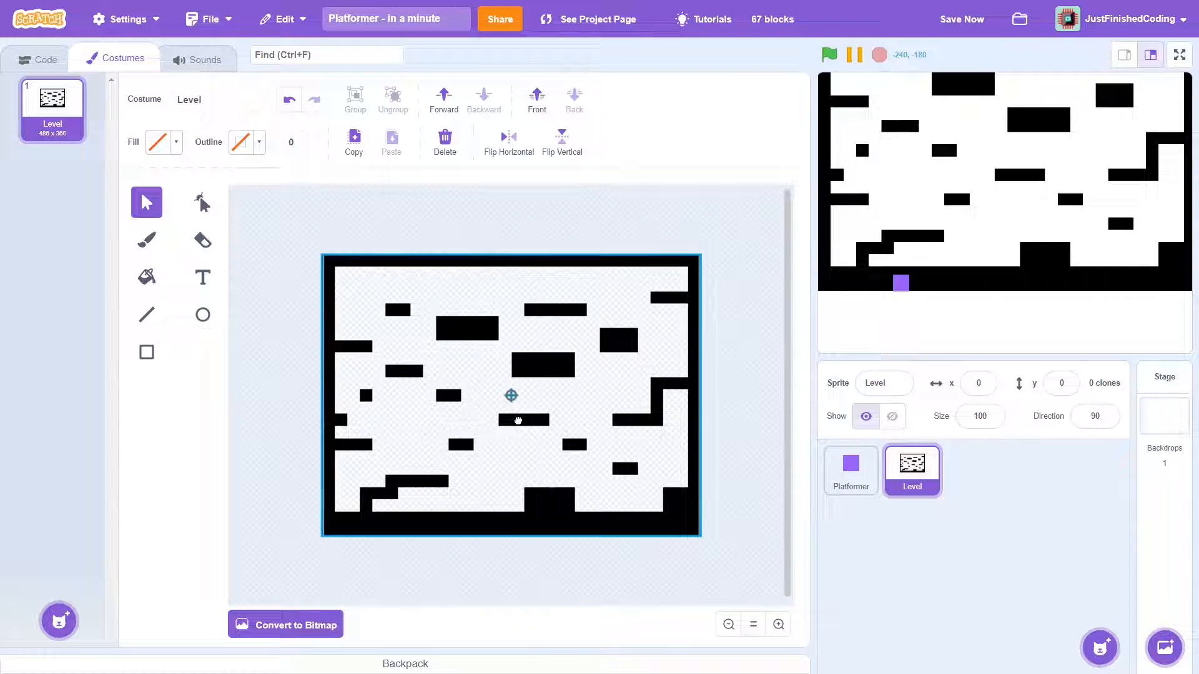
pyautogui.click(37, 58)
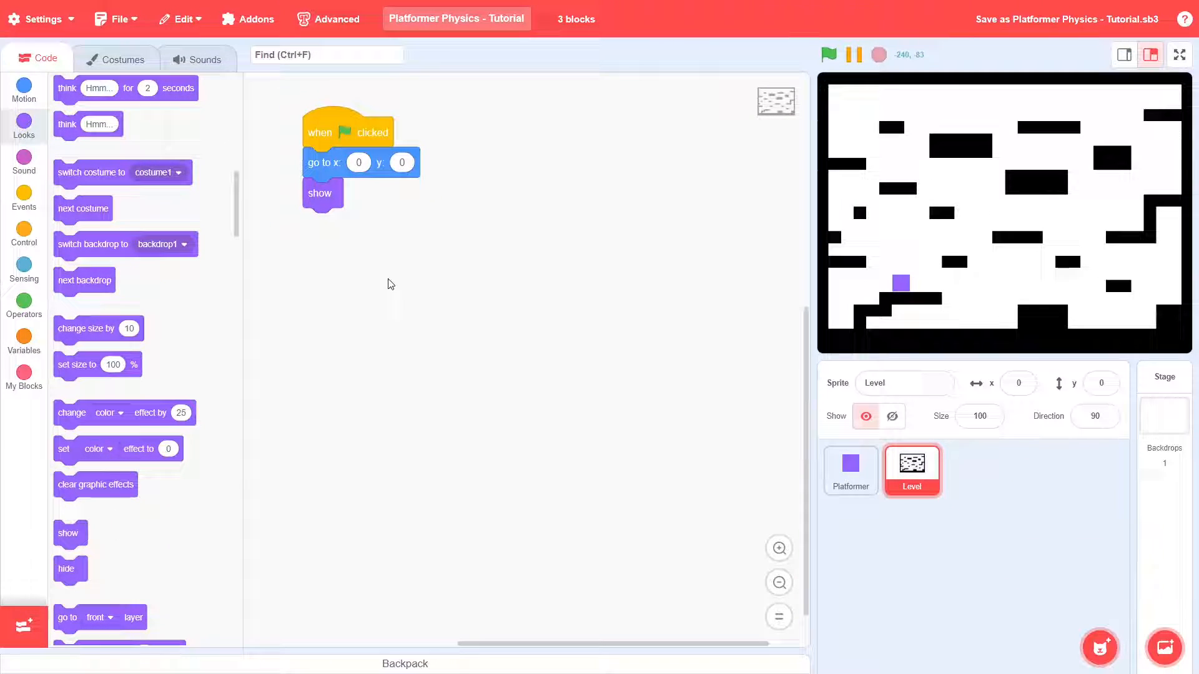
# - Give the Platformer a green-flag script: go to front, show, go to x -133, y -56
pyautogui.click(849, 470)
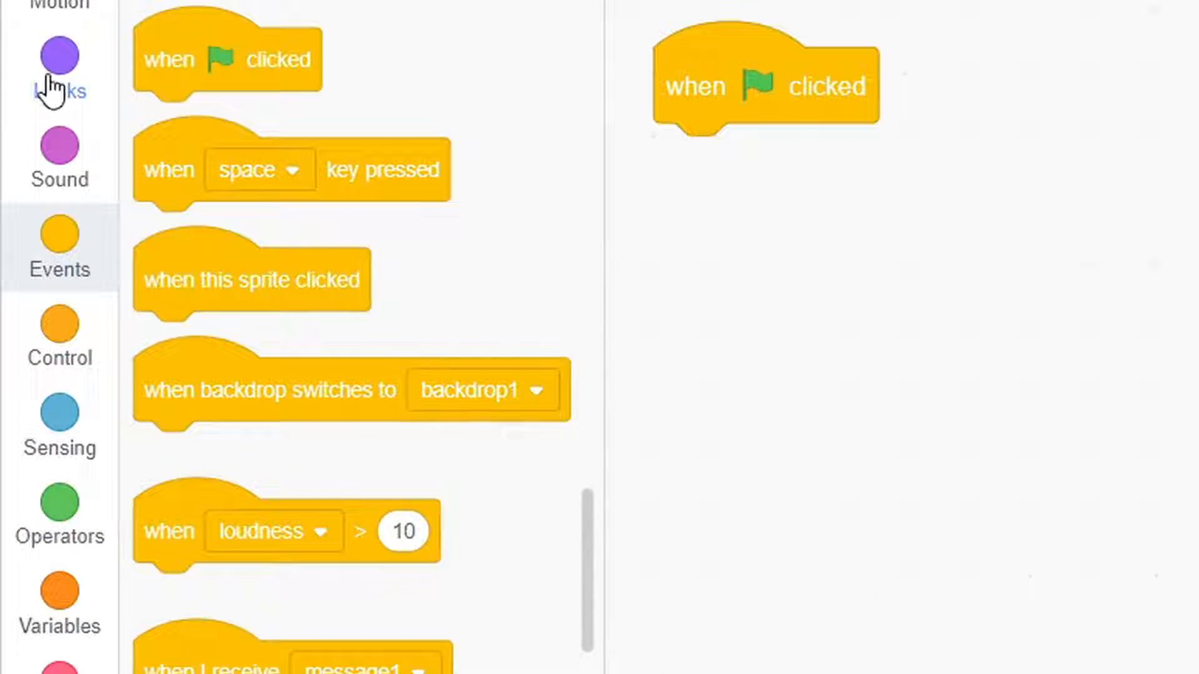
pyautogui.click(59, 68)
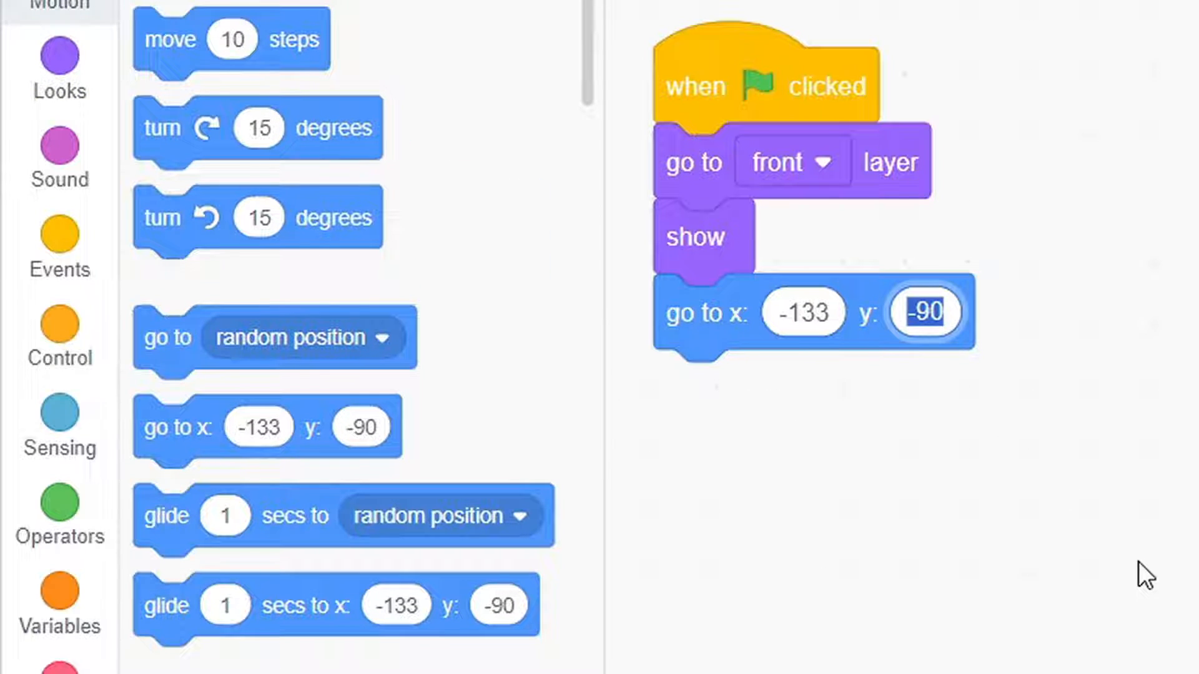
pyautogui.write('-56')
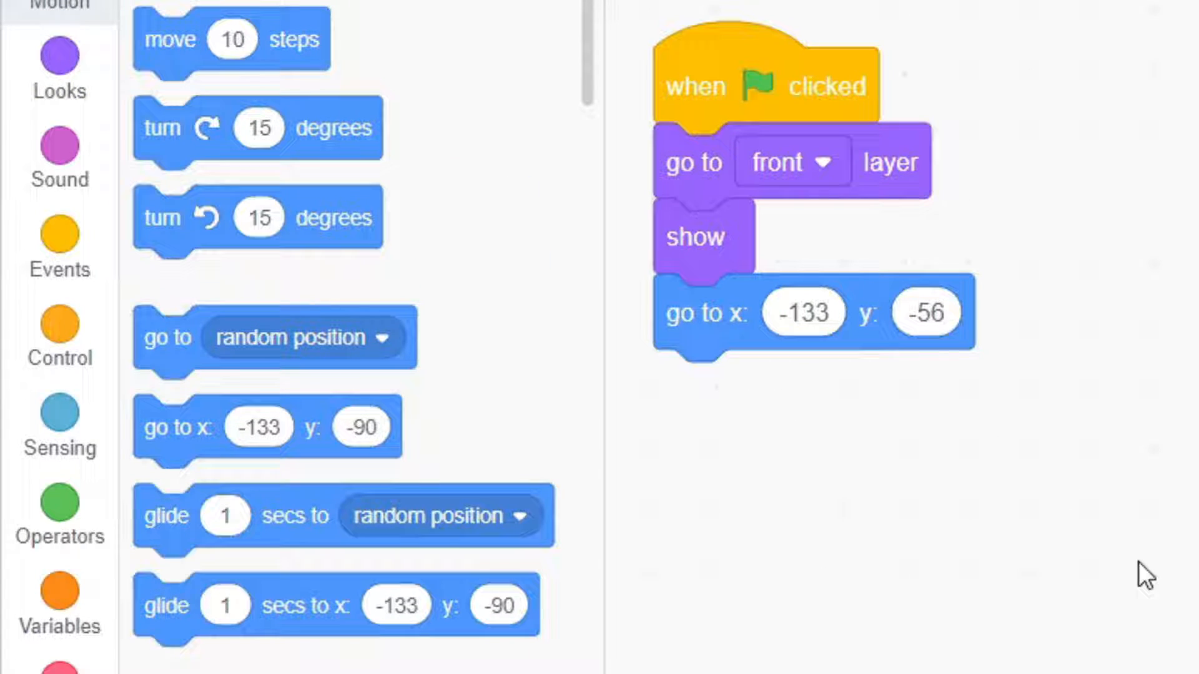
pyautogui.click(60, 336)
pyautogui.write('P')
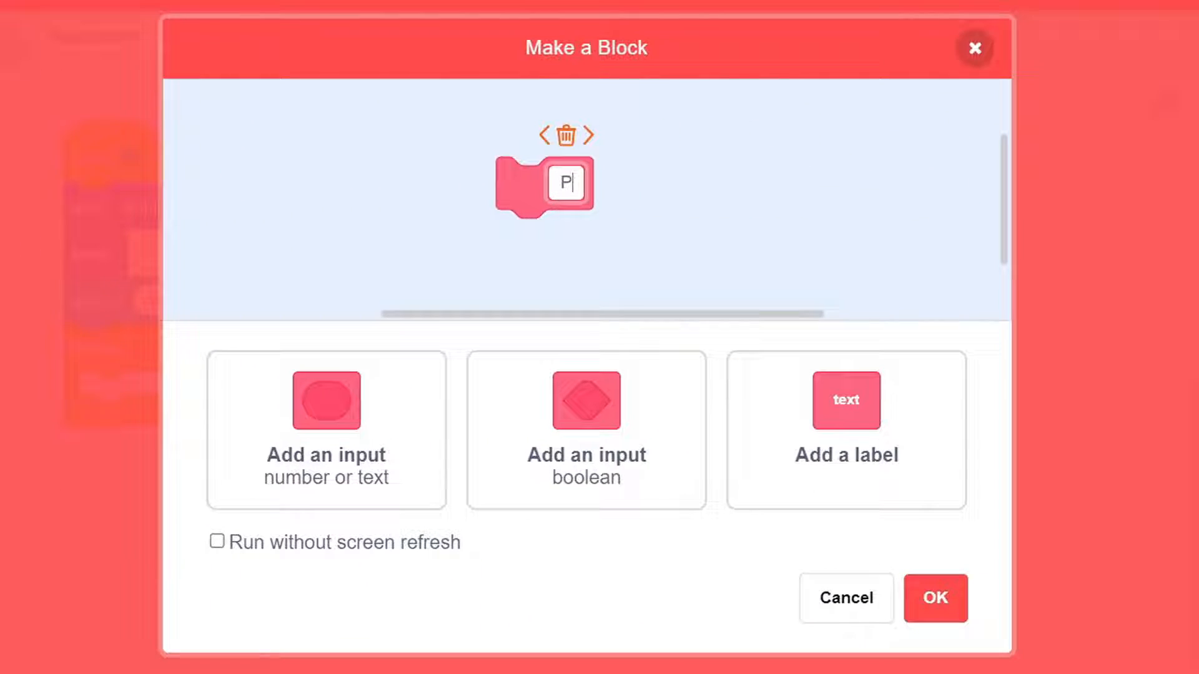
# - Create the 'Platformer Engine' custom block without screen refresh
pyautogui.write('latformer Engine')
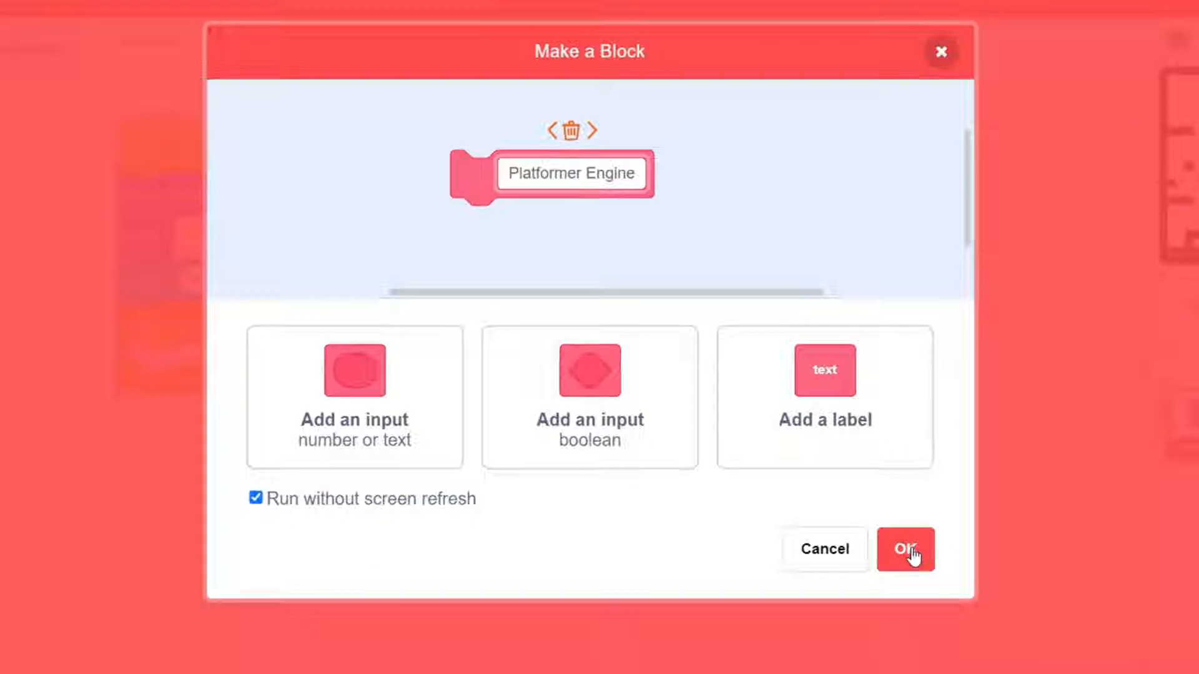
pyautogui.click(905, 549)
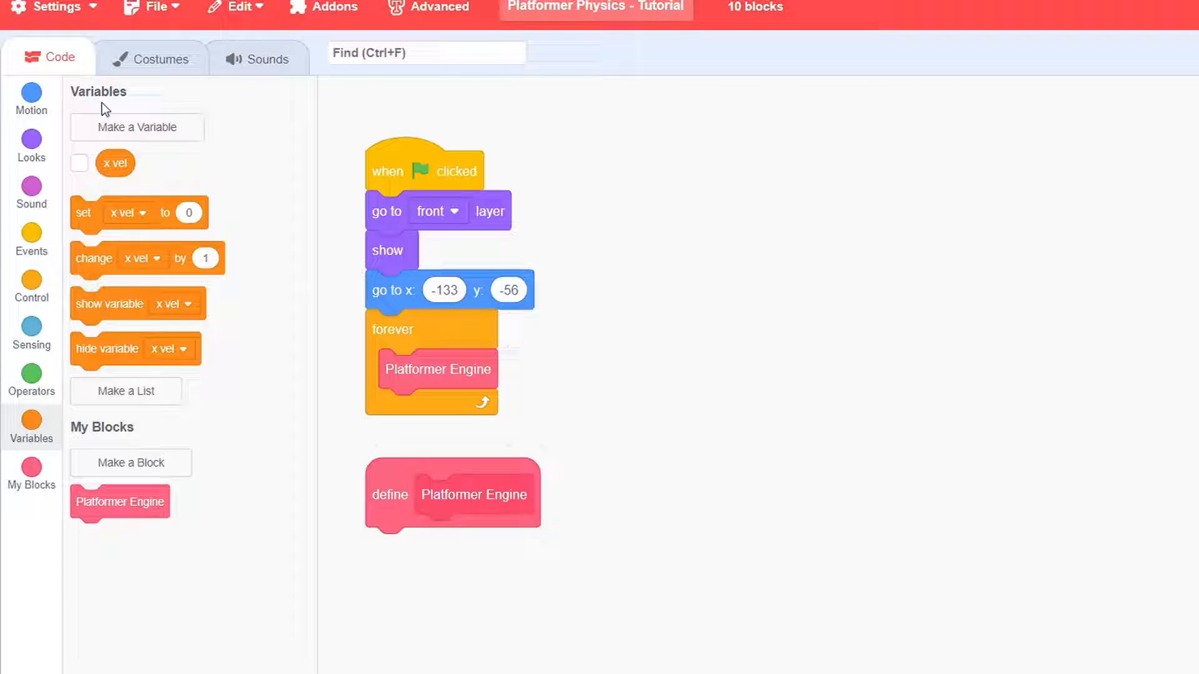
# - Add 'time in air' and 'y vel' variables and no-refresh X Engine and Y Engine blocks
pyautogui.click(136, 127)
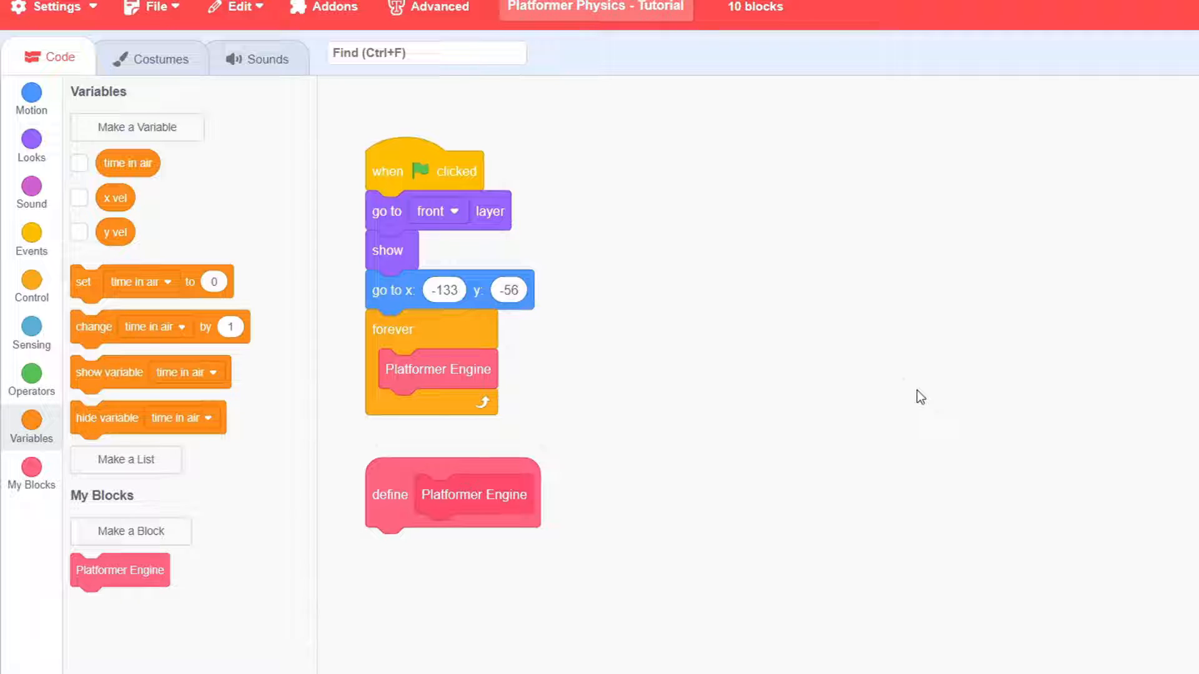
pyautogui.click(130, 531)
pyautogui.write('x vel')
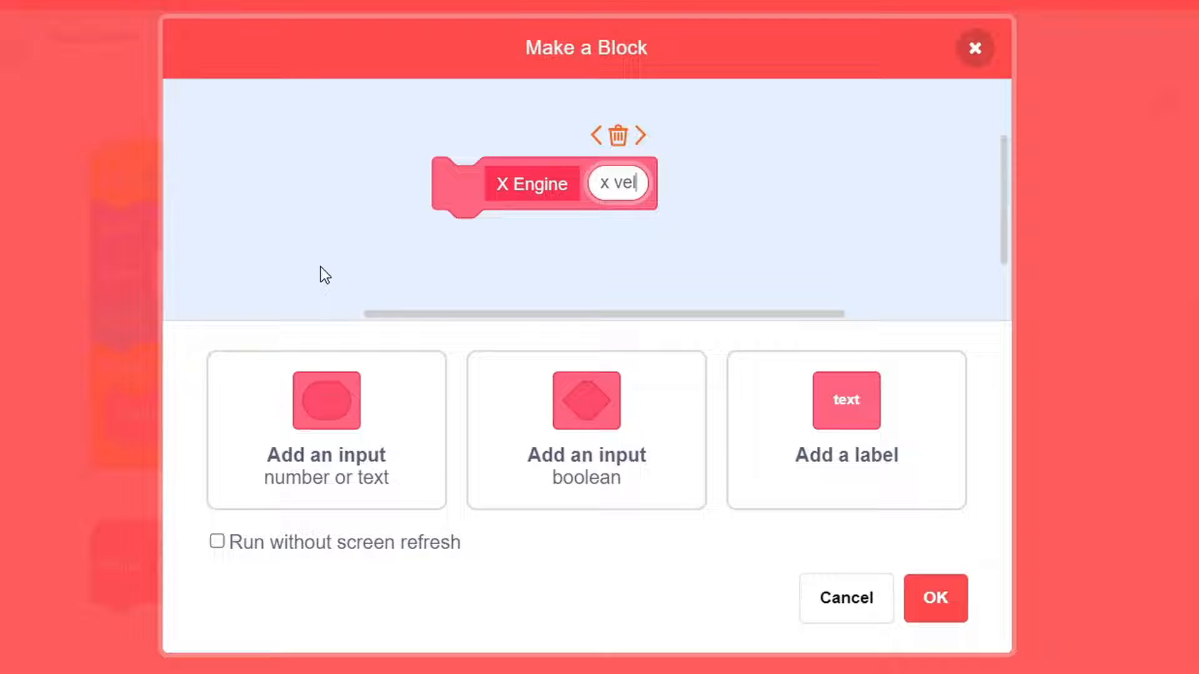
pyautogui.click(218, 541)
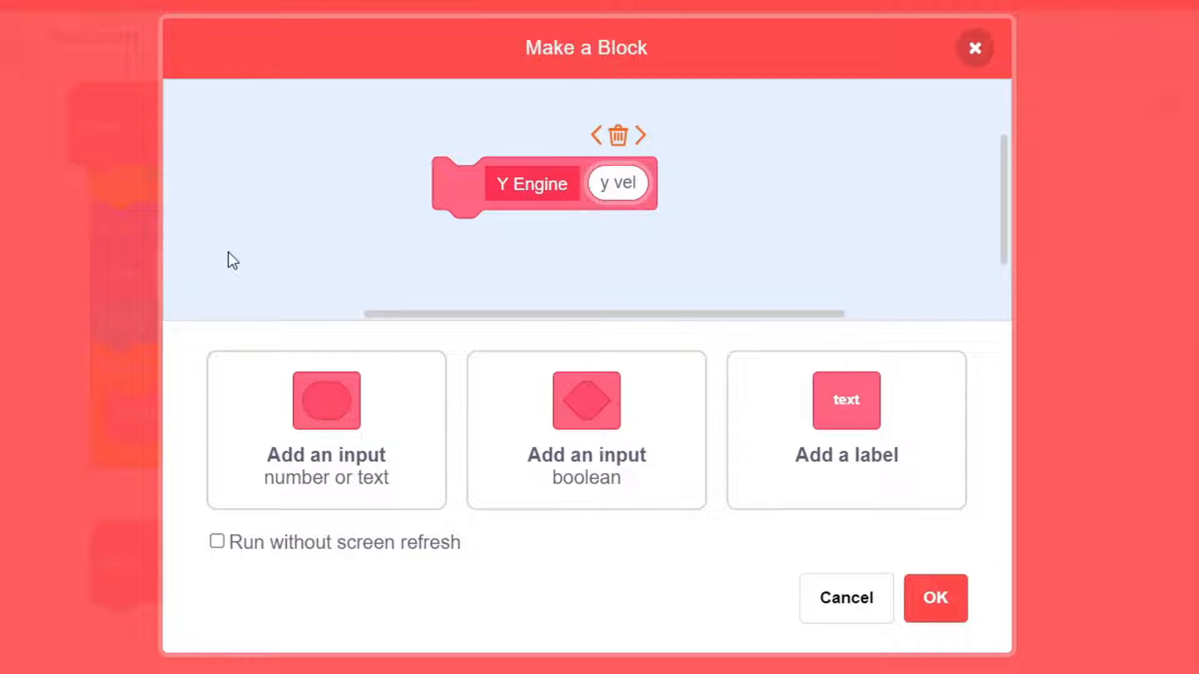
pyautogui.click(217, 541)
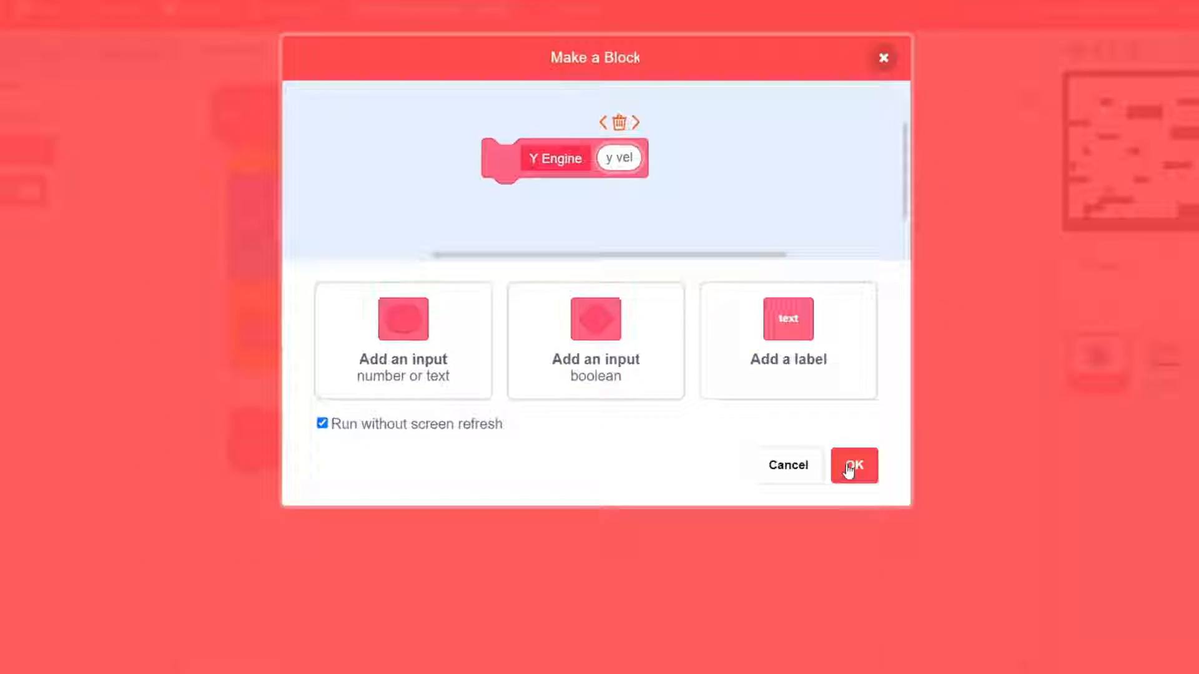
pyautogui.click(853, 466)
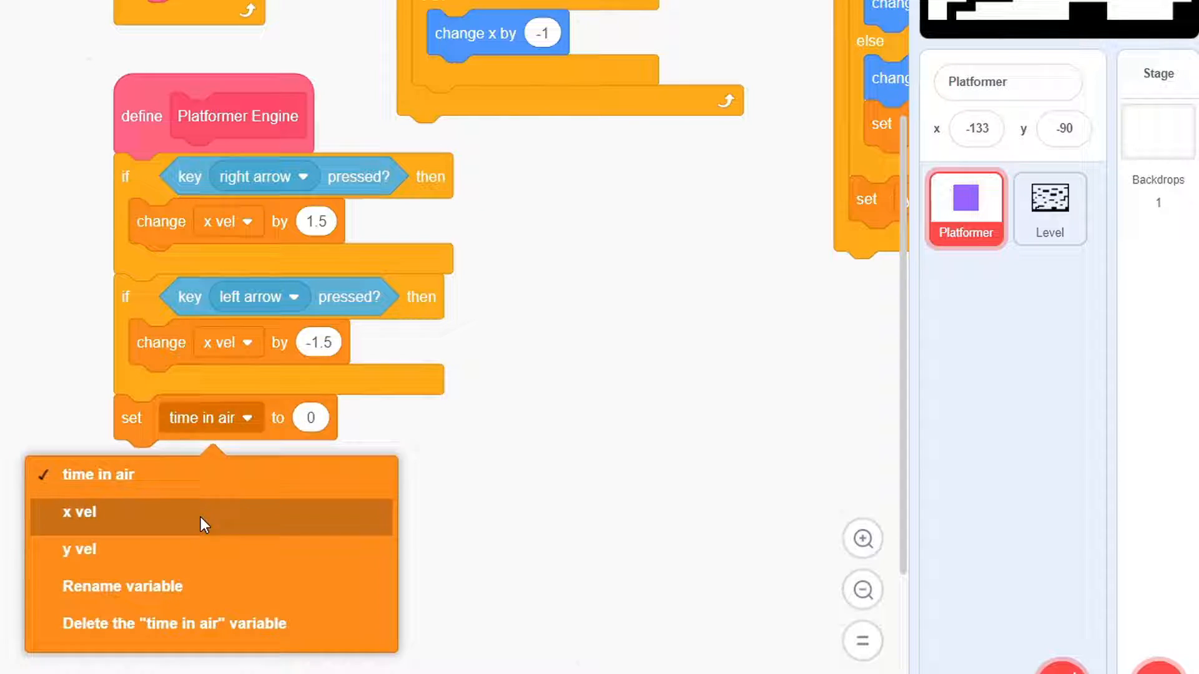
# - Change x vel by 1.5 or -1.5 on right and left arrow presses
pyautogui.click(78, 512)
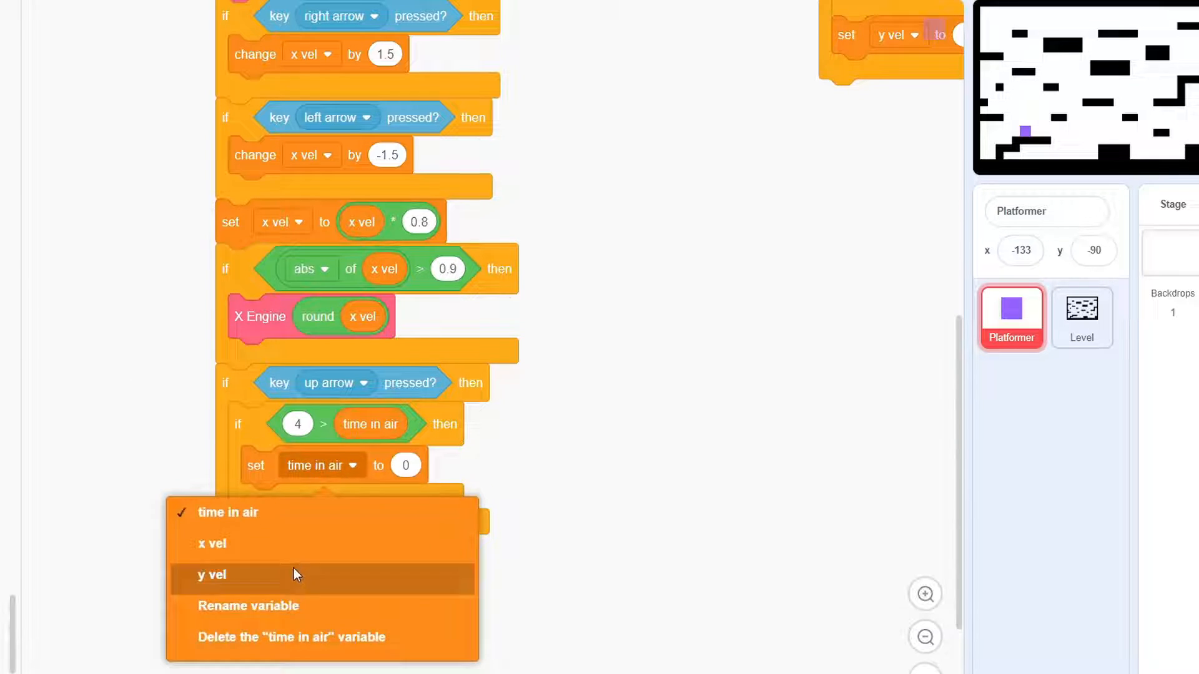
# - Set y vel to 11 on an up-arrow jump and add capped gravity
pyautogui.click(211, 576)
pyautogui.write('11')
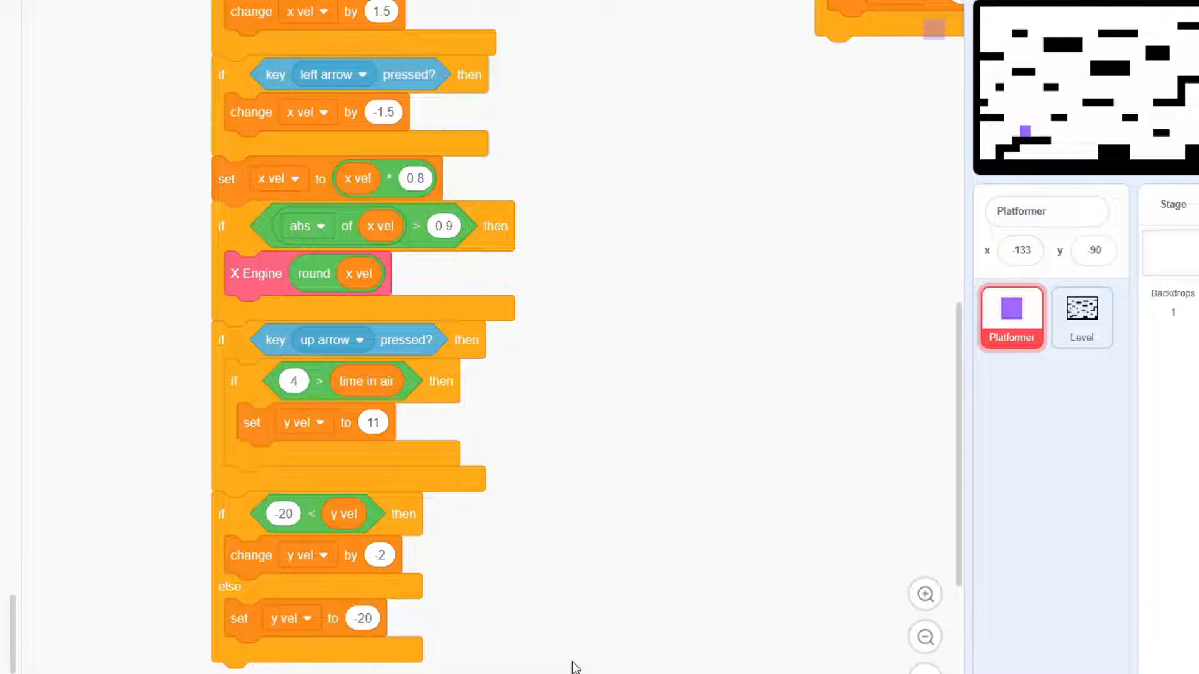
pyautogui.scroll(-3)
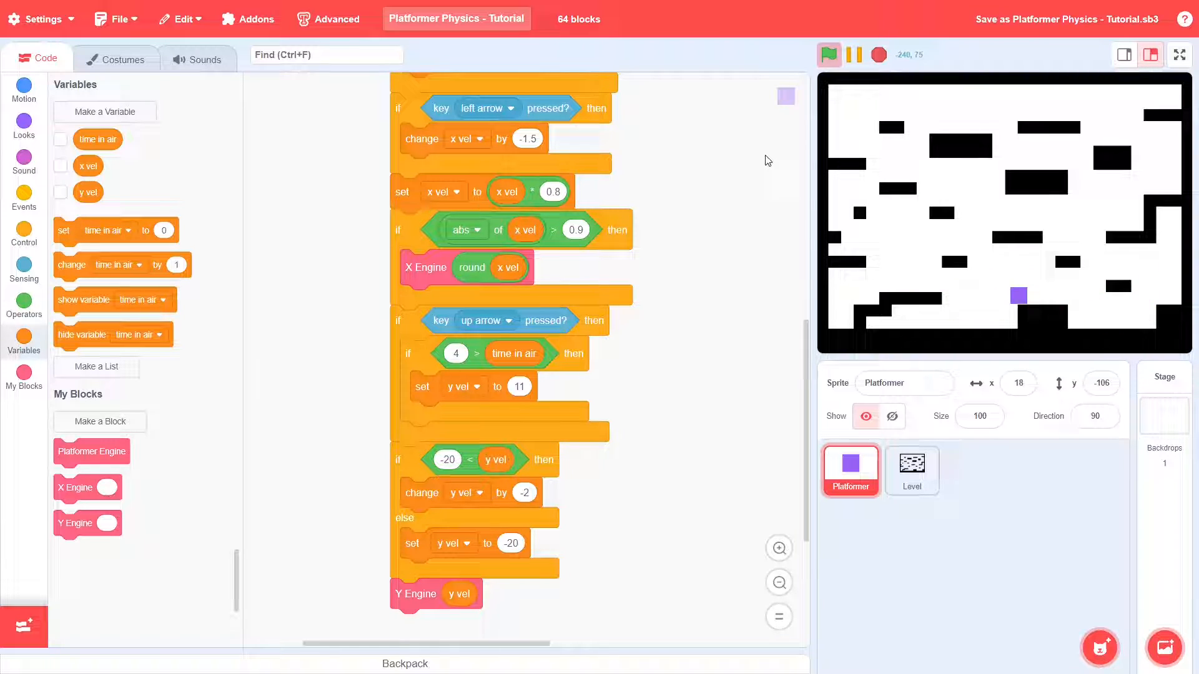
# - Add to X Engine: touching Level with up arrow sets x vel -8 or 8
pyautogui.click(1124, 54)
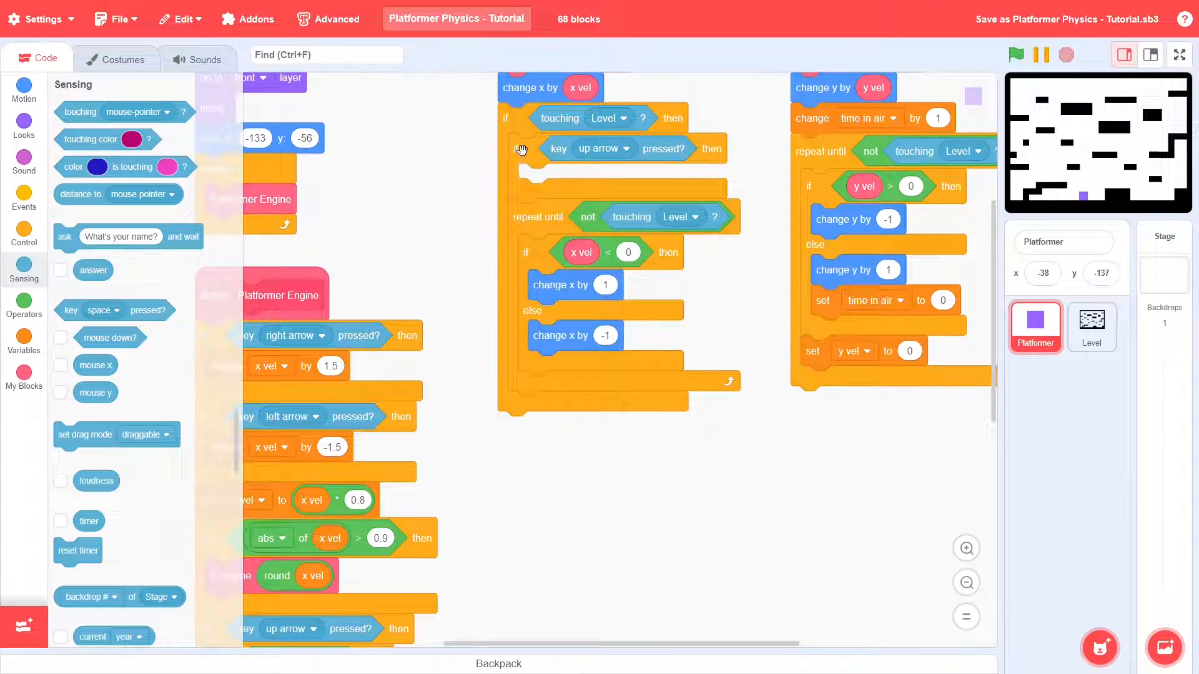
pyautogui.click(24, 336)
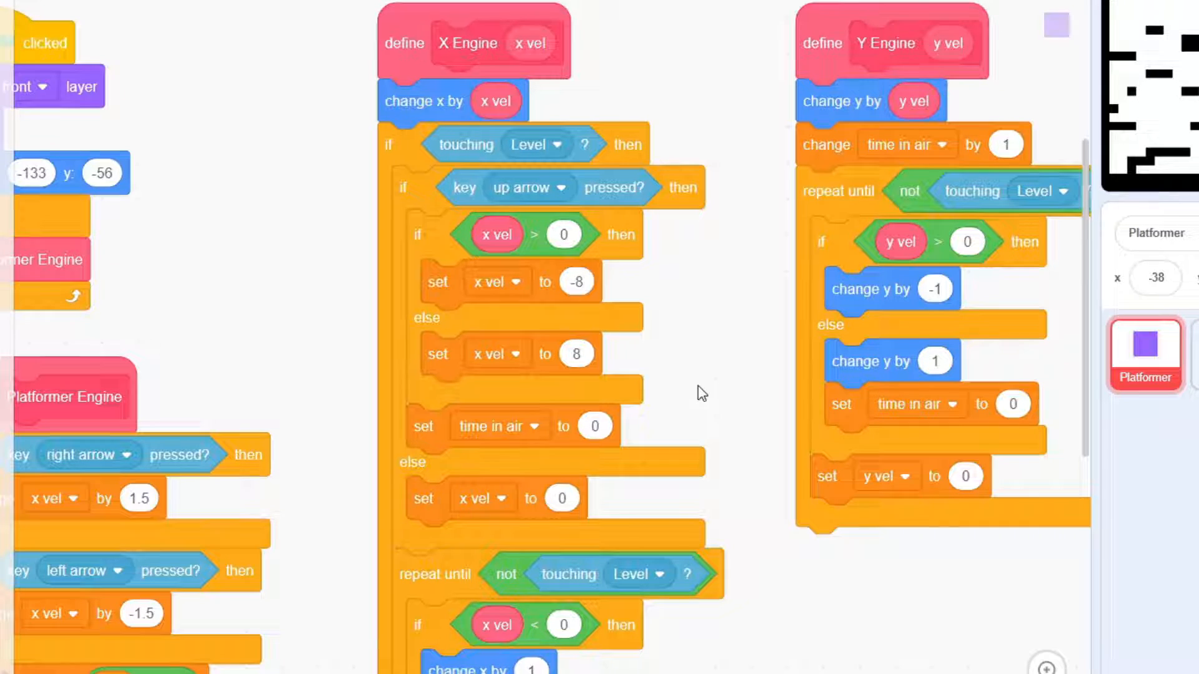
# - Run the project twice to test wall jumping beside the tall pillar
pyautogui.click(538, 25)
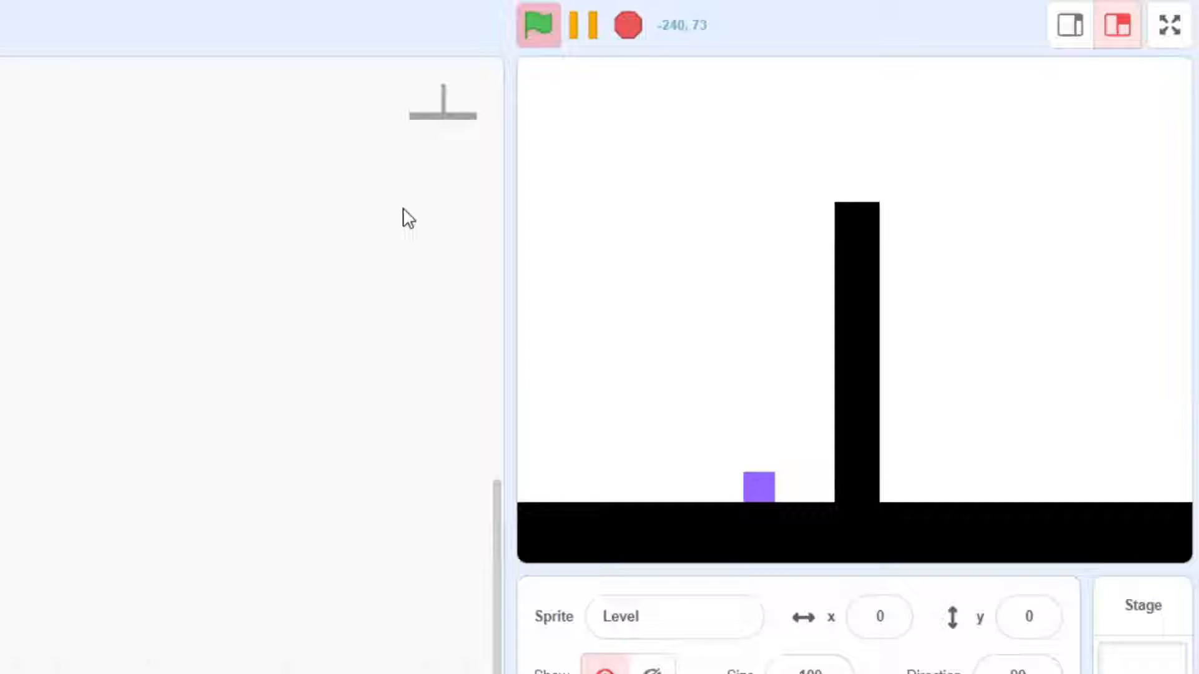
pyautogui.click(538, 24)
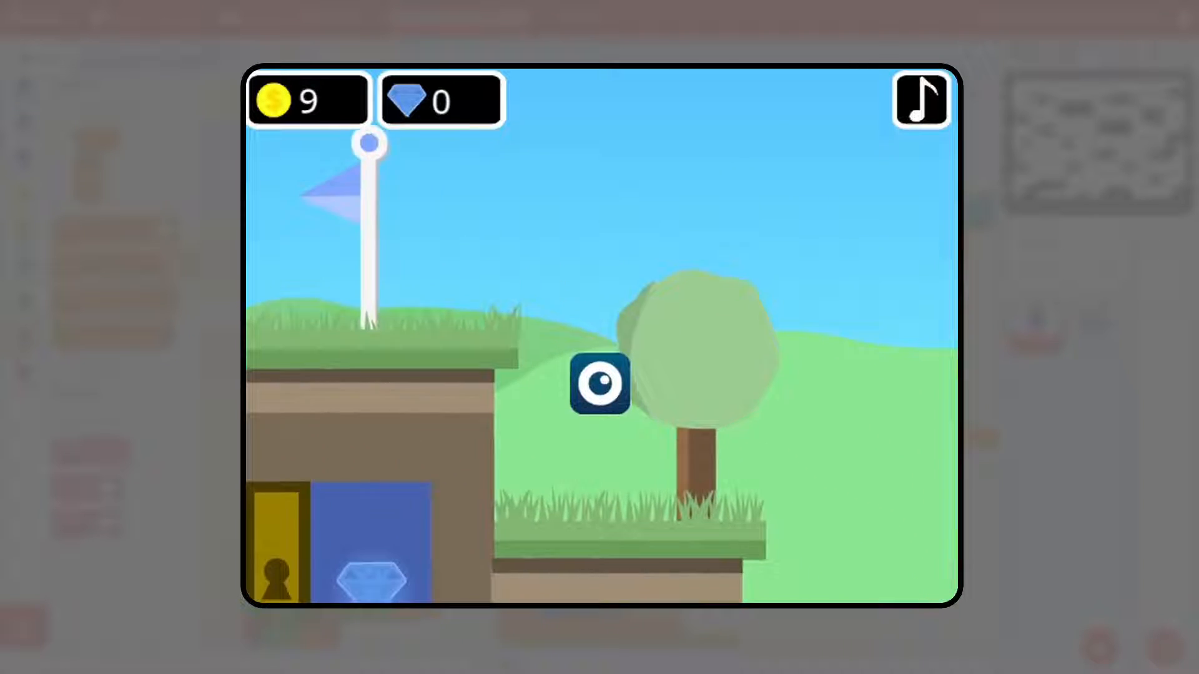